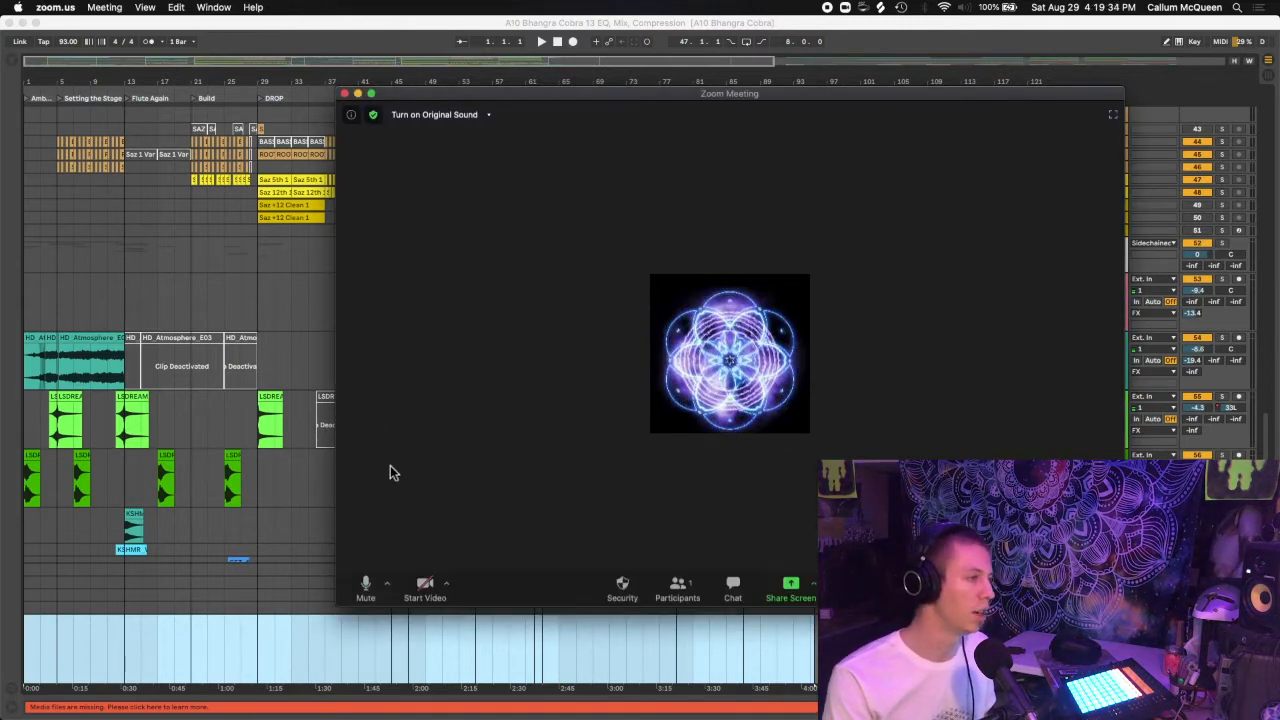
pyautogui.moveTo(616, 116)
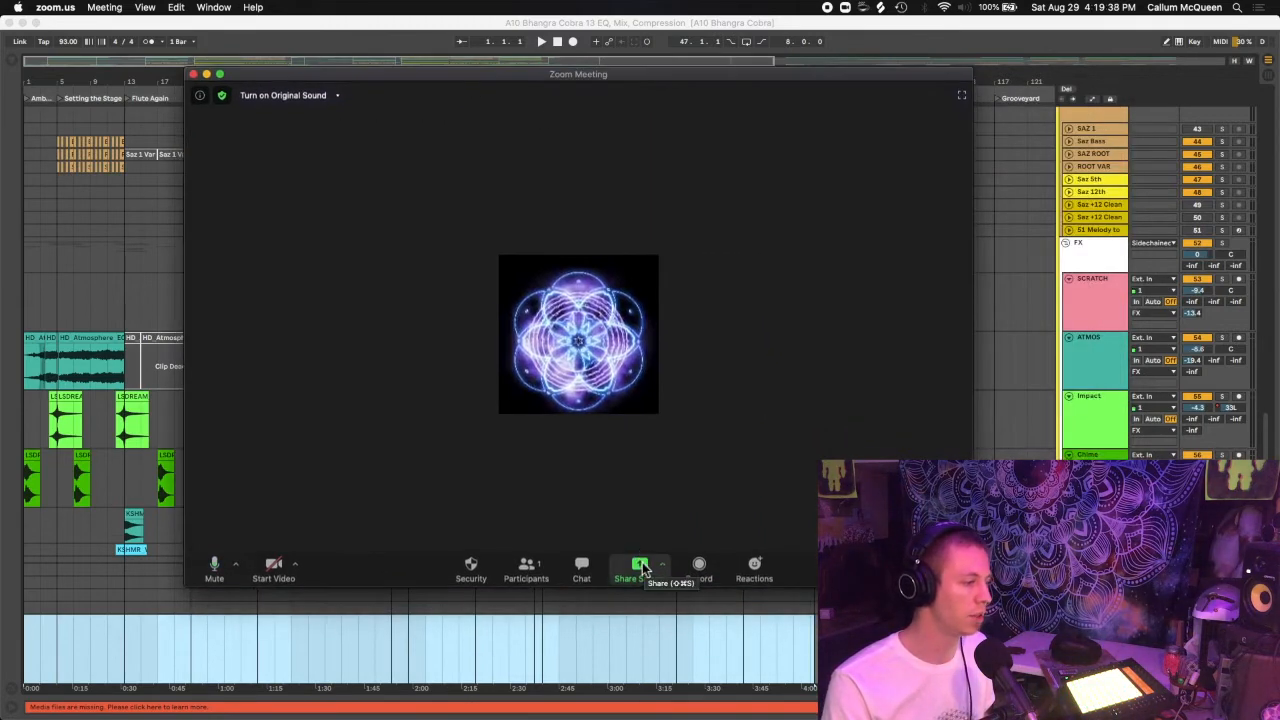
# - Bring up Zoom's screen-sharing options to share the desktop with computer sound
pyautogui.click(640, 568)
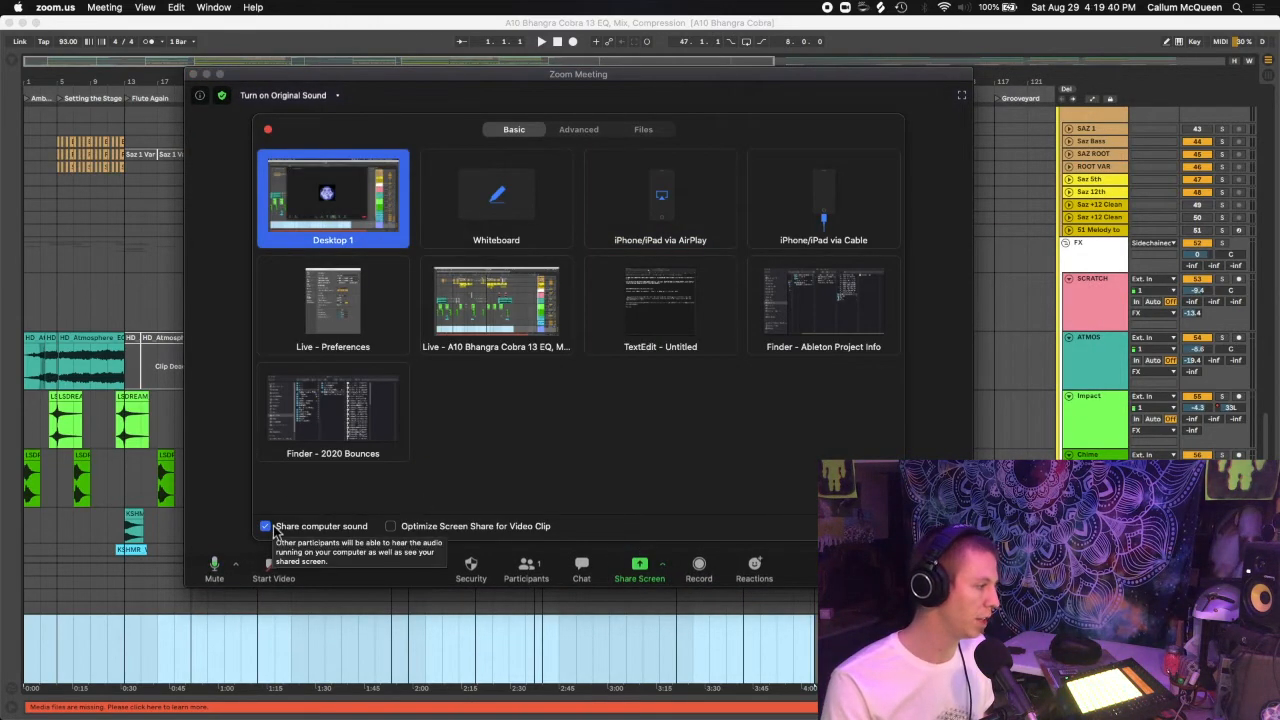
pyautogui.moveTo(292, 510)
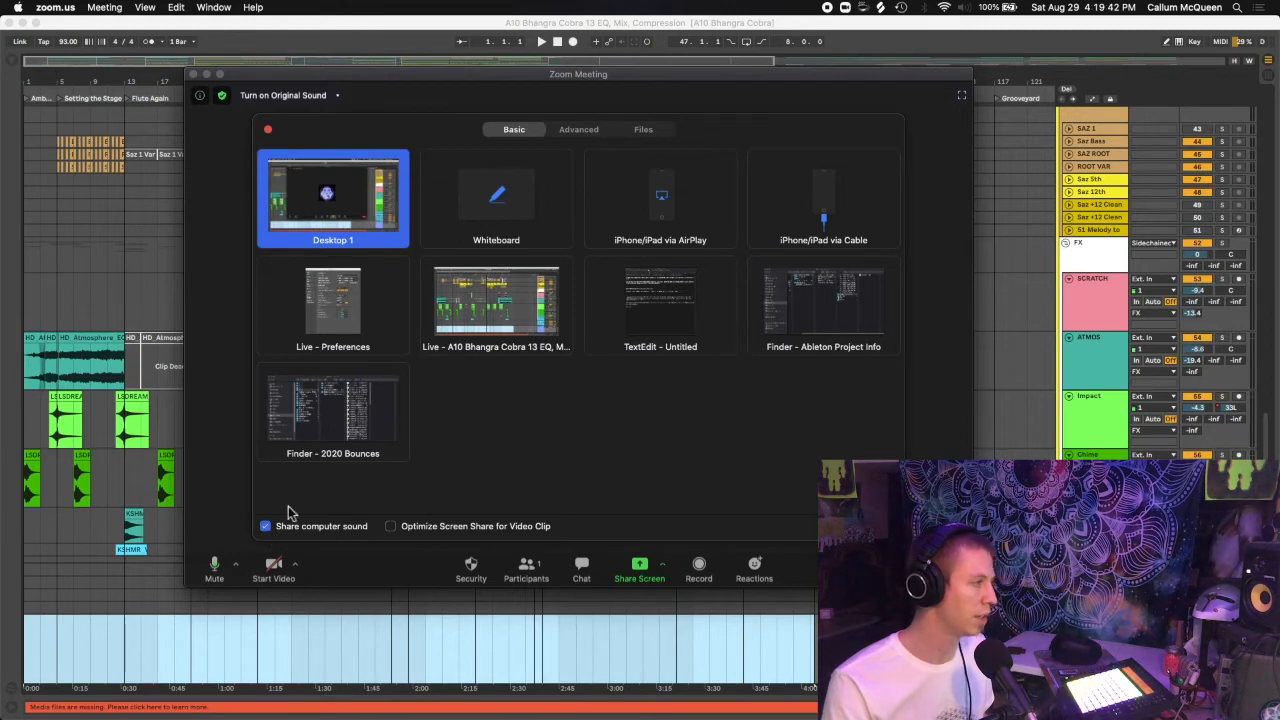
pyautogui.moveTo(372, 206)
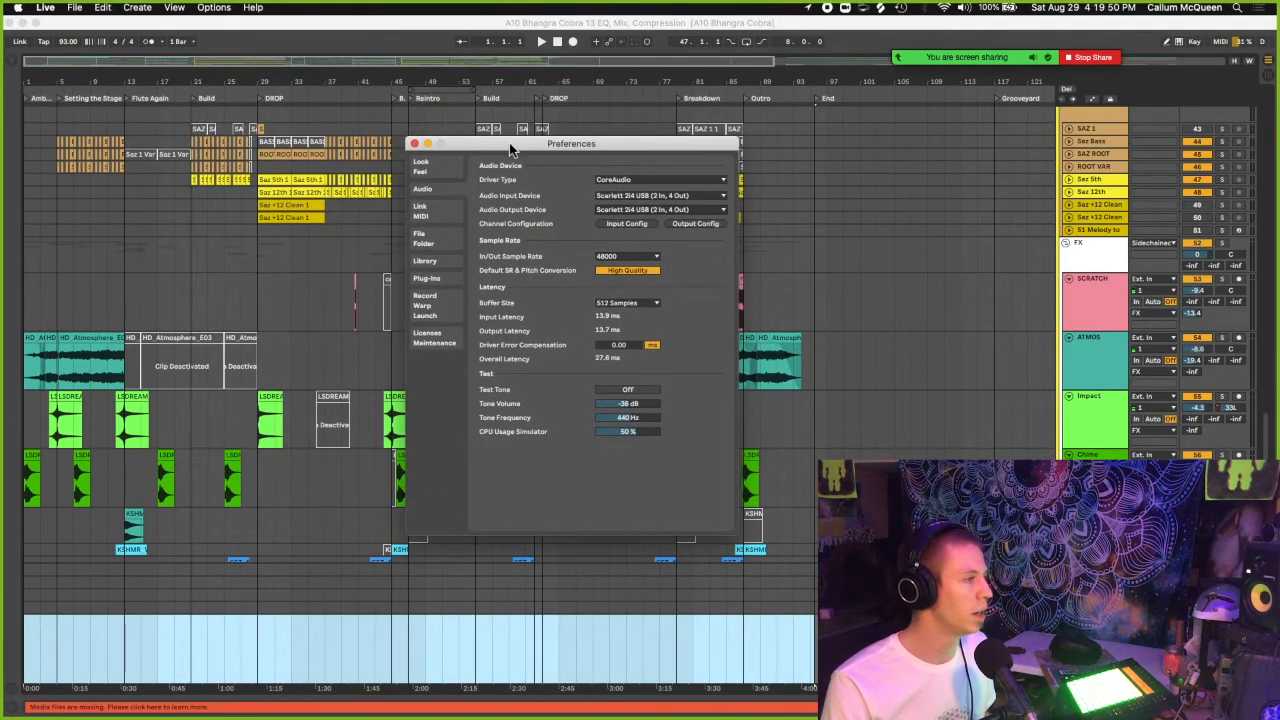
# - Set Ableton's Audio Output Device to ZoomAudioDevice in Preferences and close the window
pyautogui.moveTo(572, 144); pyautogui.dragTo(476, 88)
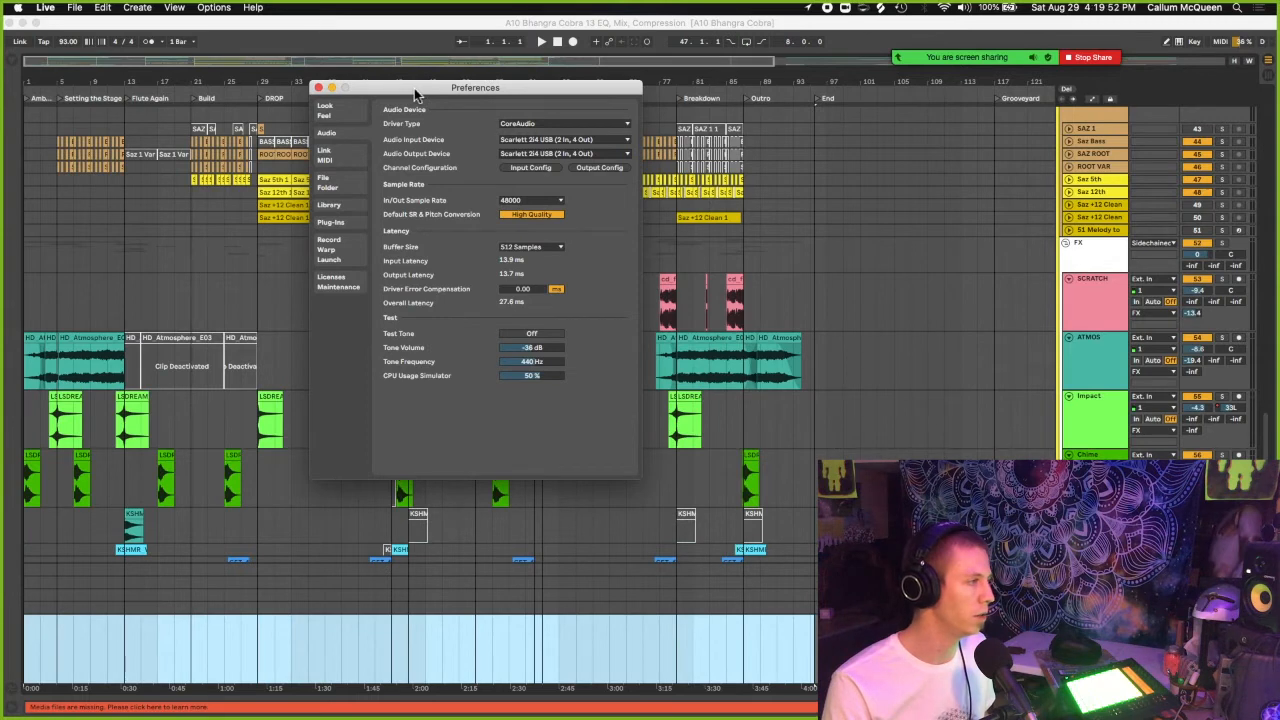
pyautogui.moveTo(476, 88); pyautogui.dragTo(388, 116)
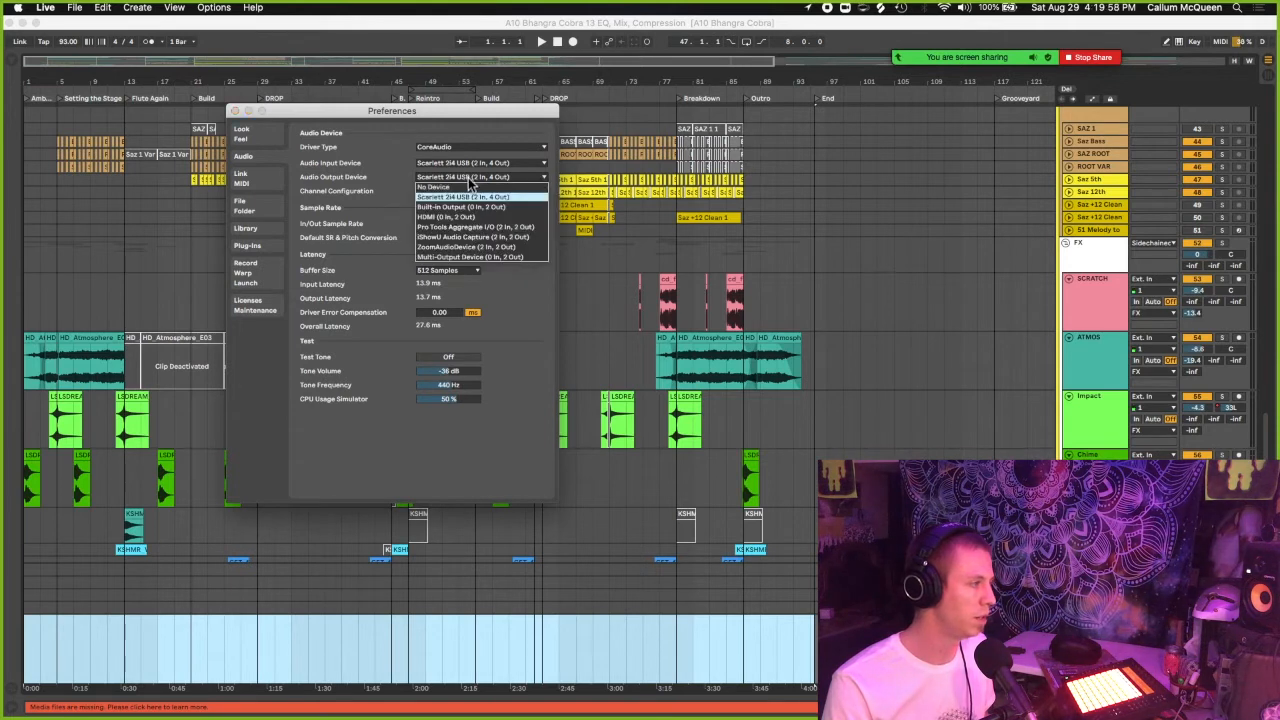
pyautogui.moveTo(470, 216)
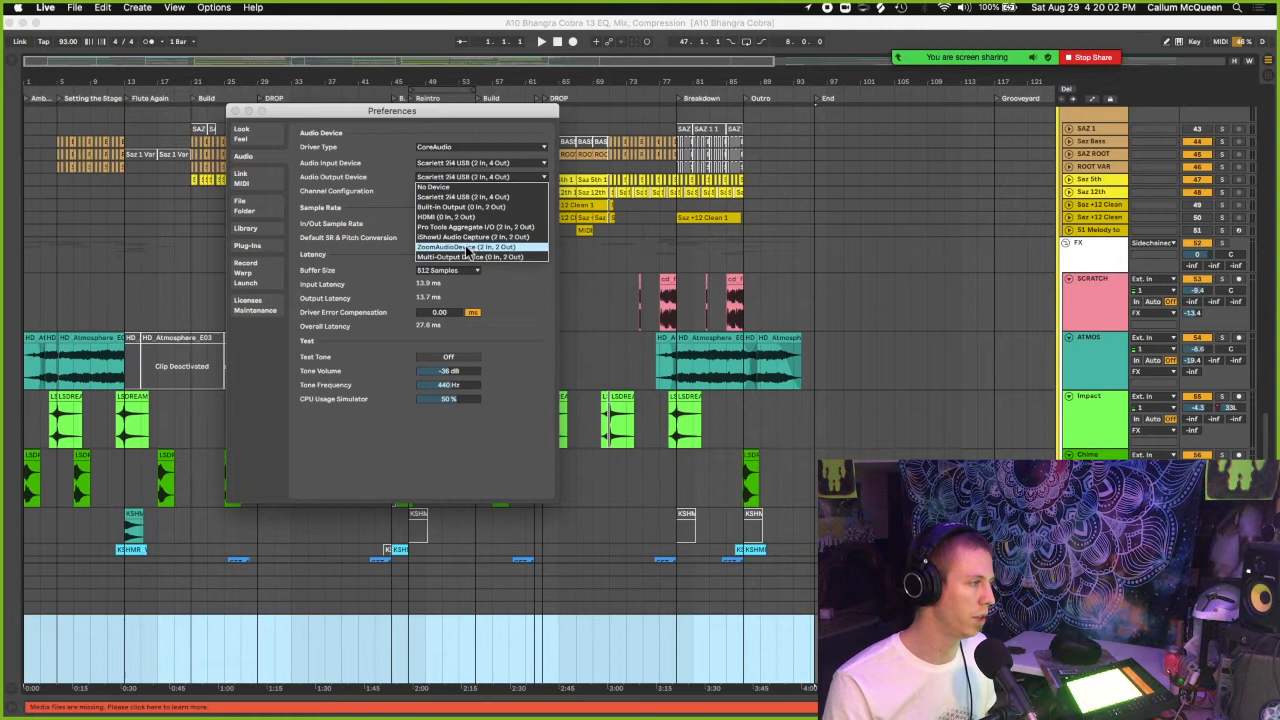
pyautogui.click(464, 248)
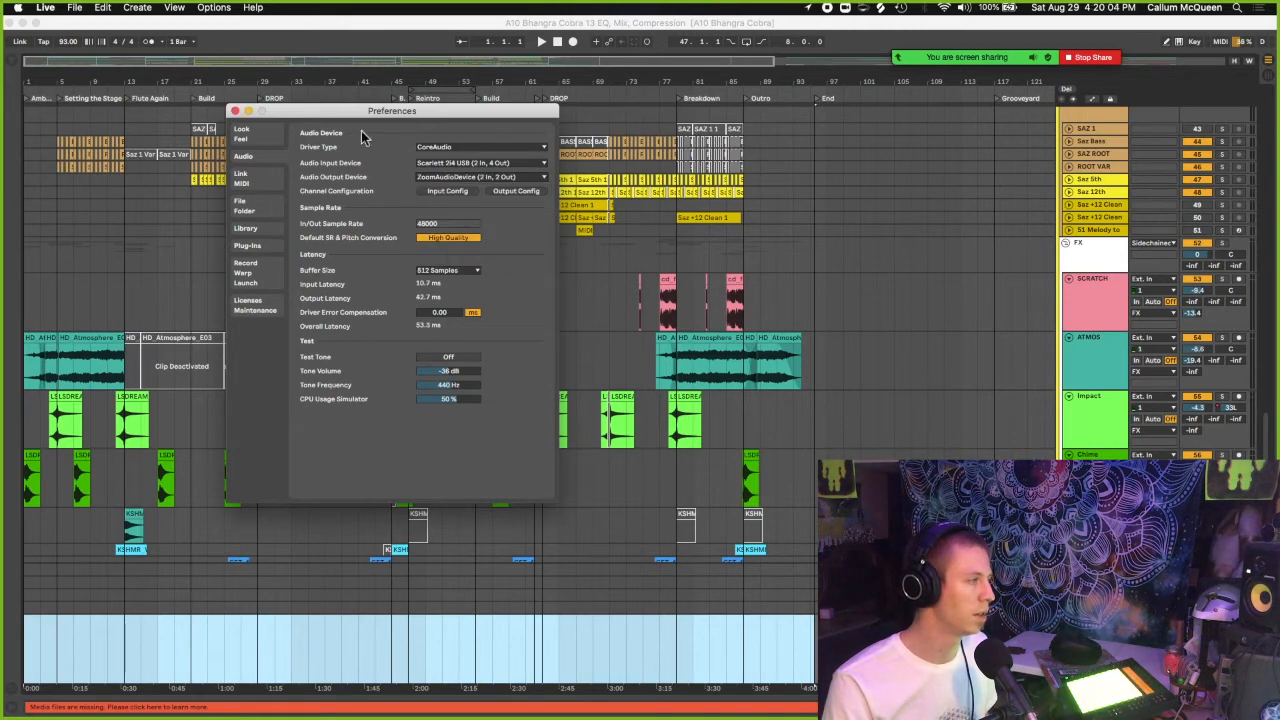
pyautogui.click(234, 112)
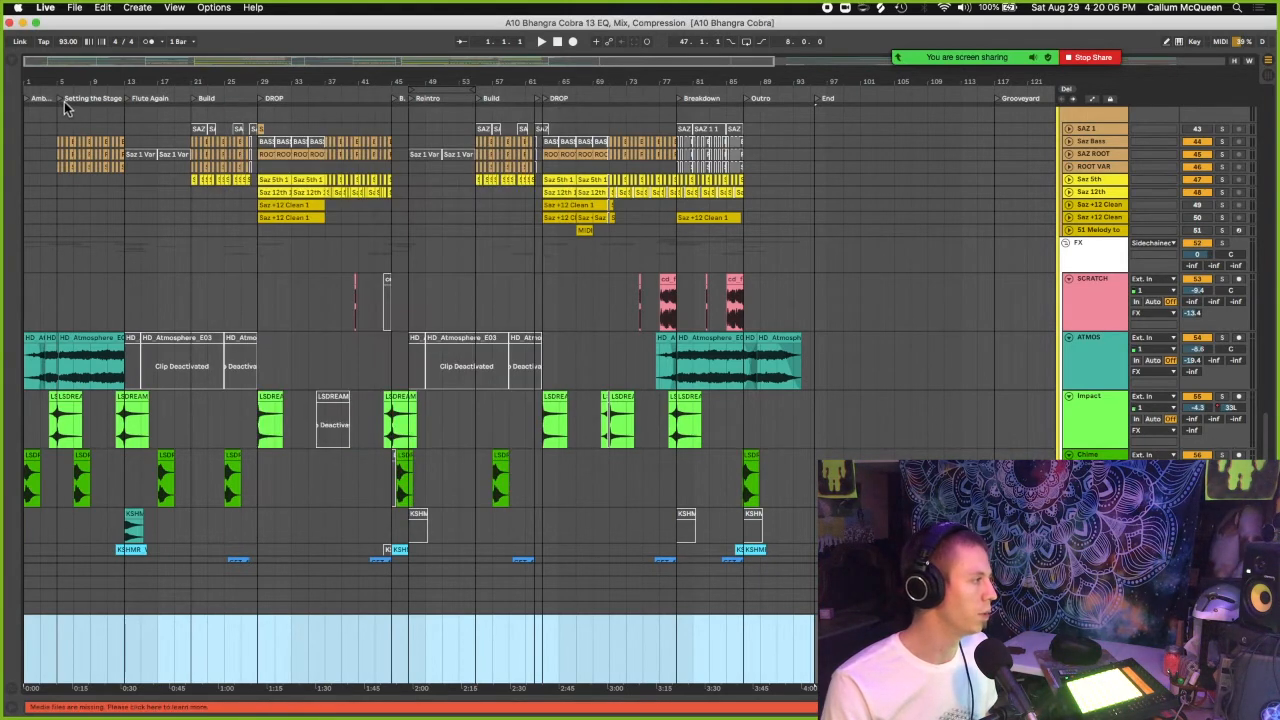